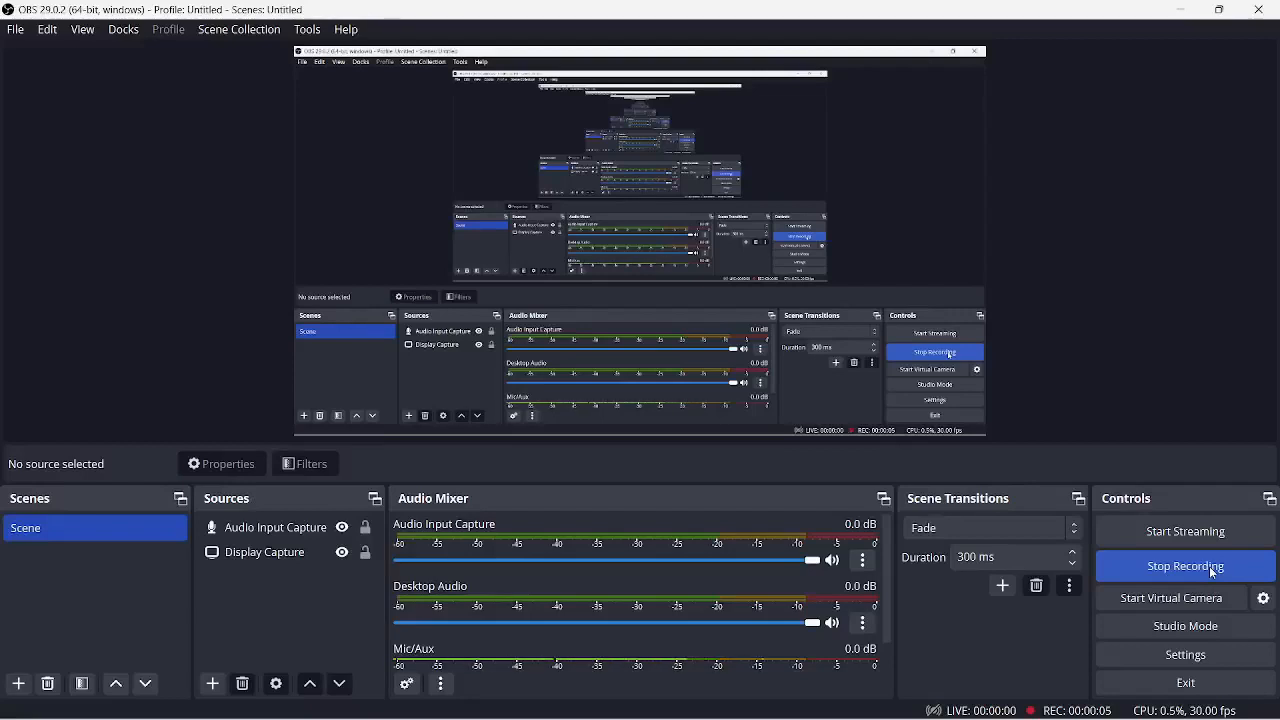
mouse_move(1203, 196)
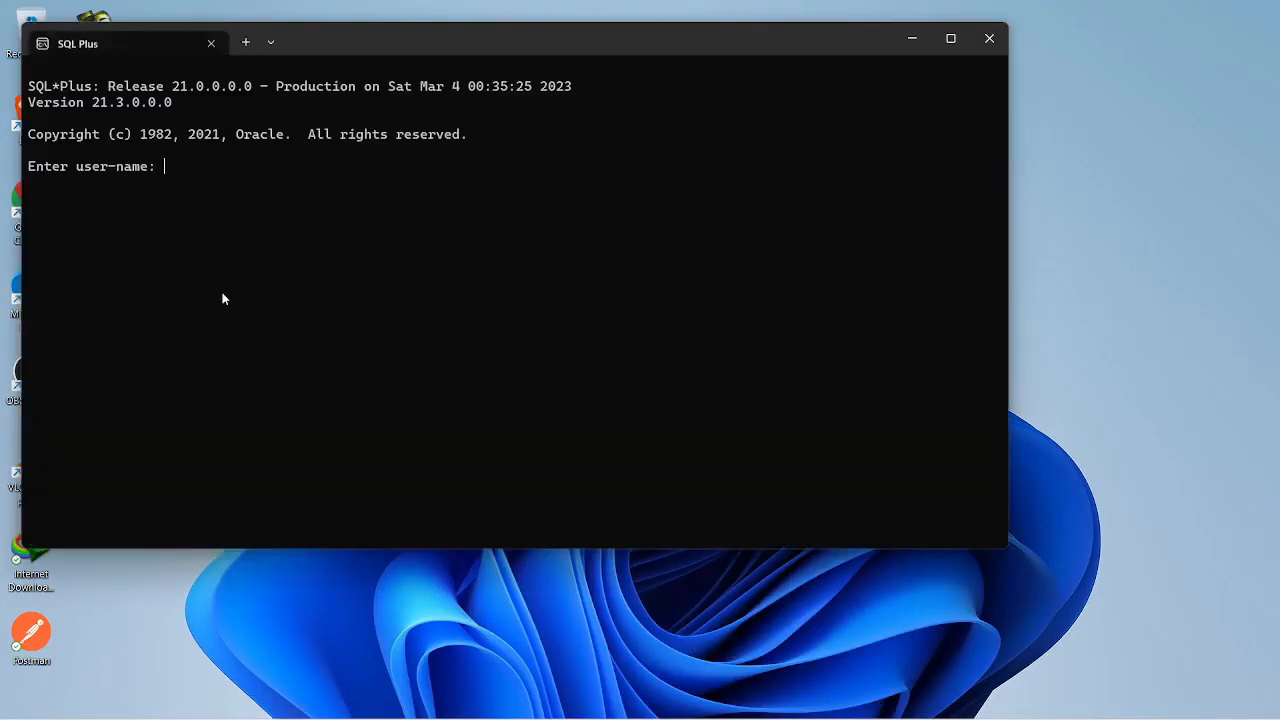
Maximize SQL*Plus, log in with the username and password, and start a select query.
left_click(949, 38)
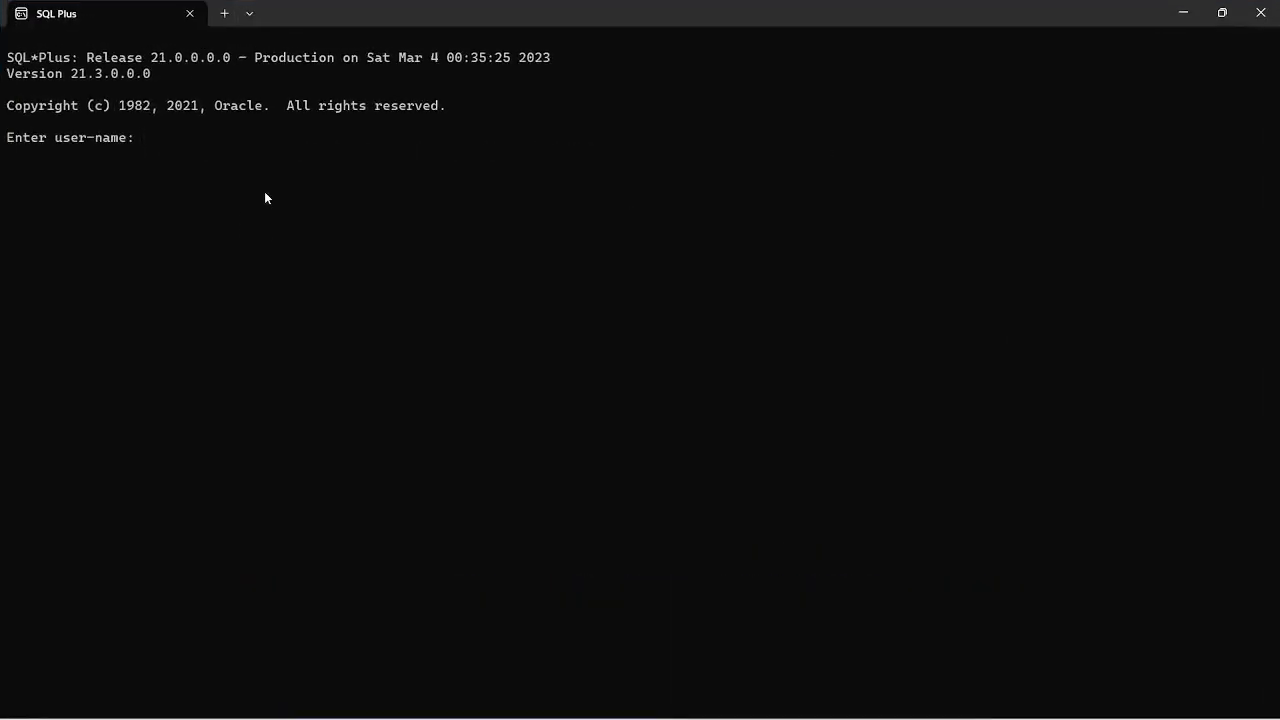
type("ra")
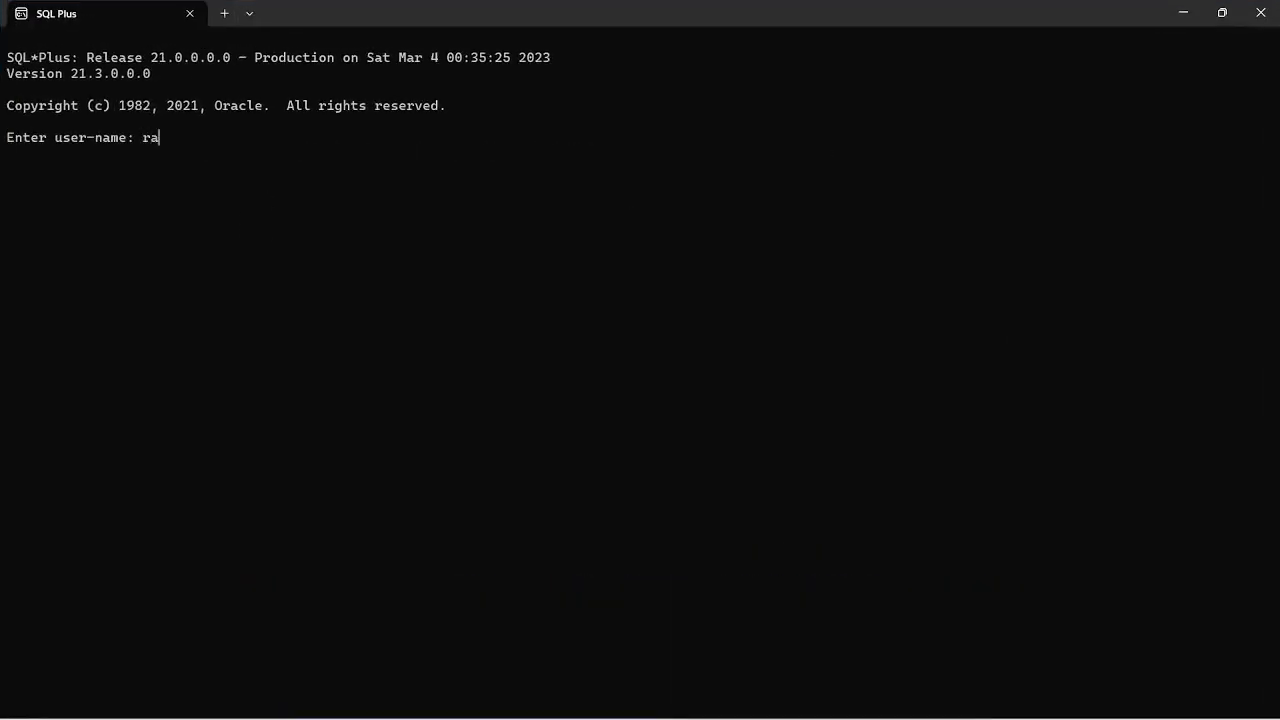
type("nks")
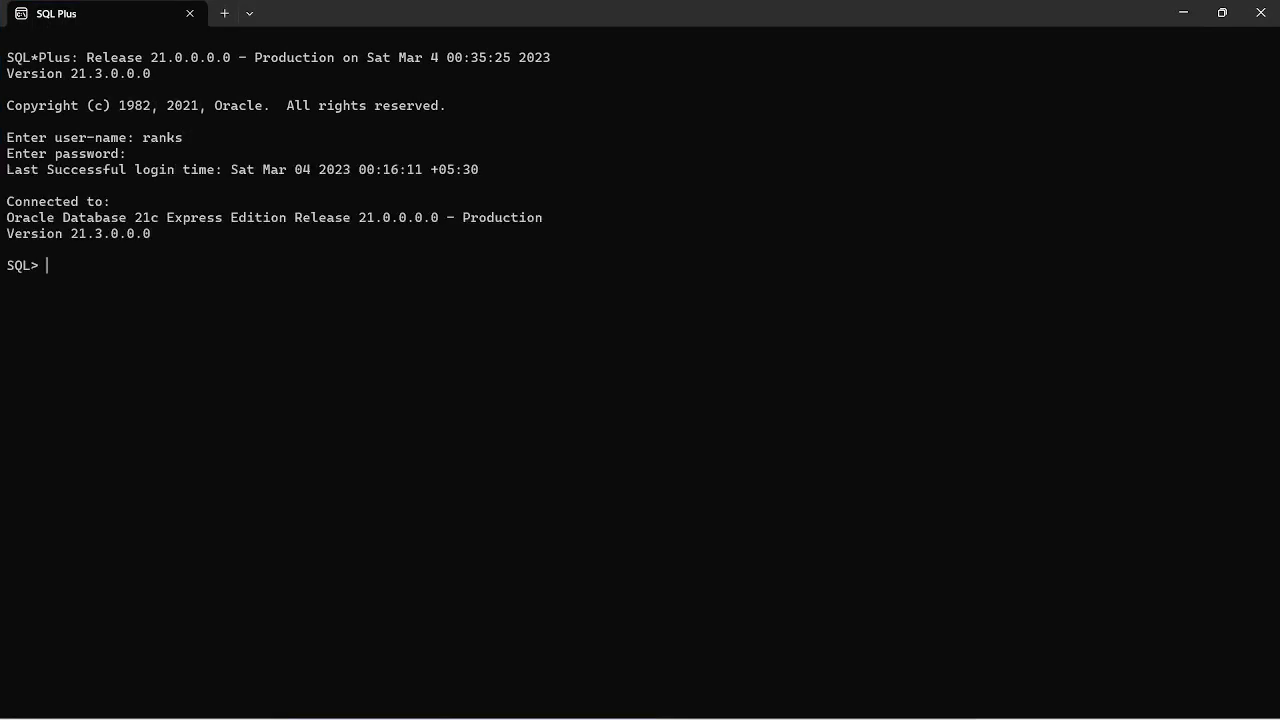
type("select *from student;")
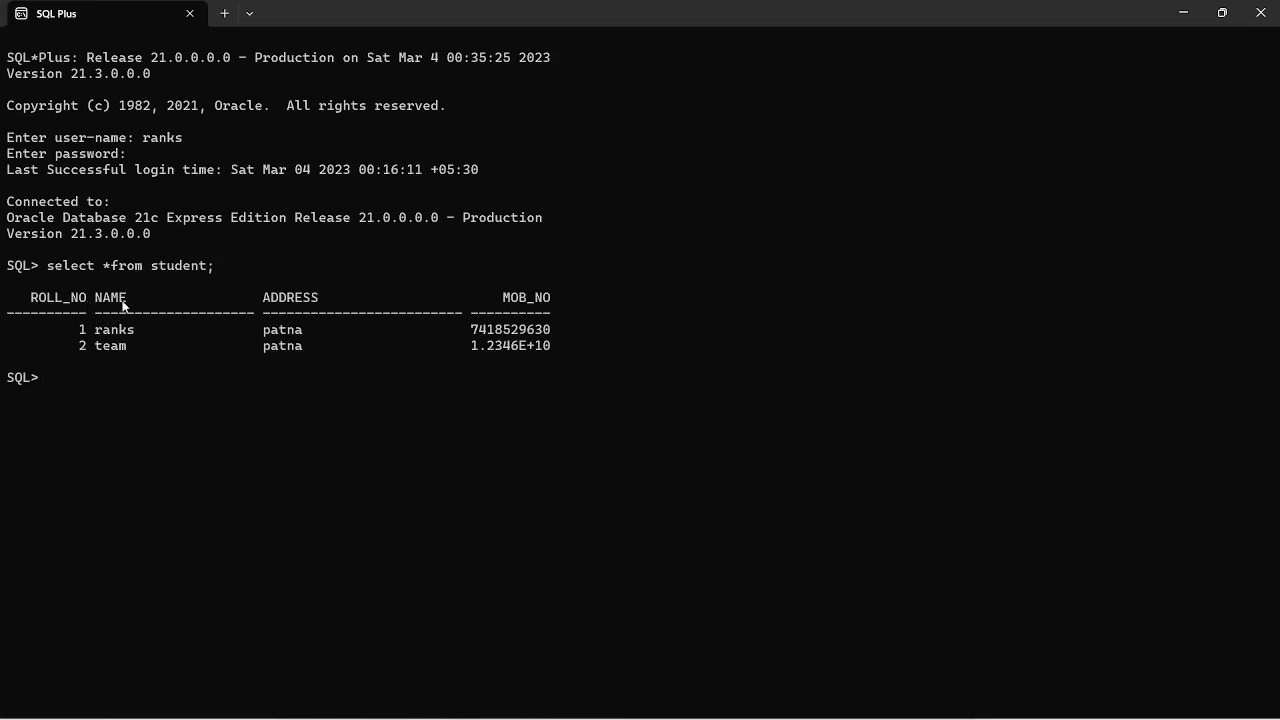
mouse_move(538, 316)
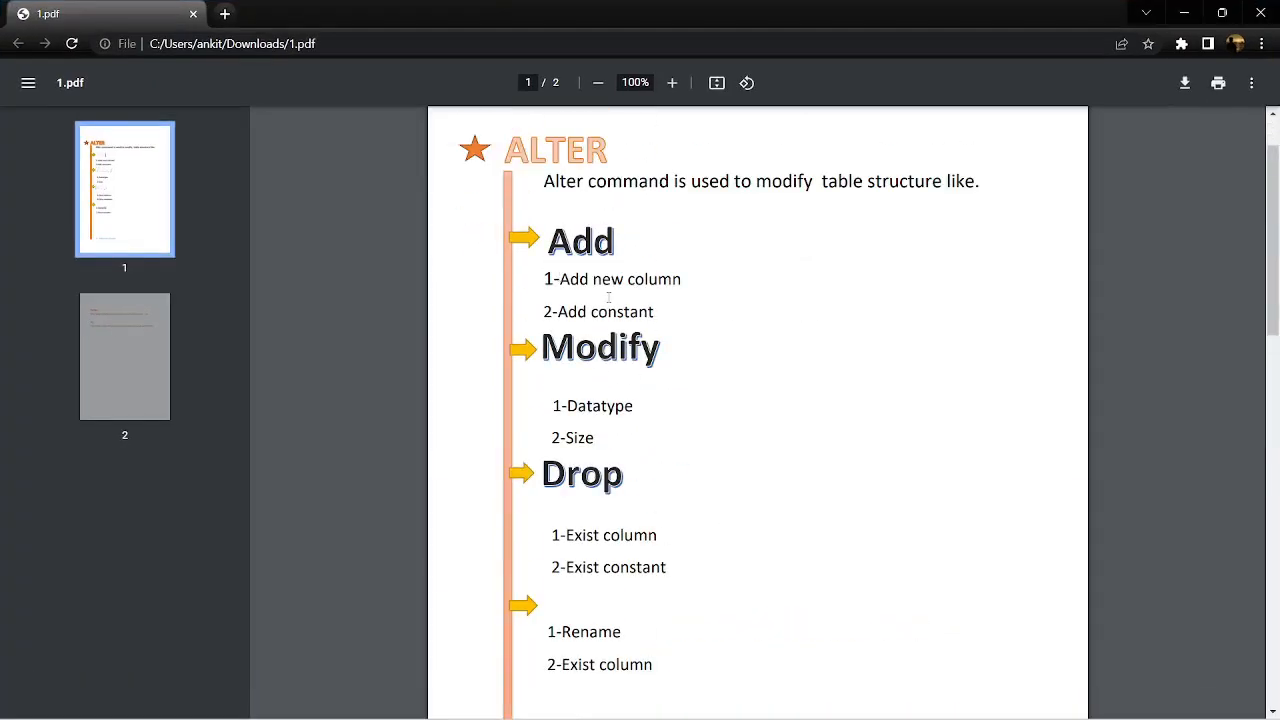
Scroll to page 2 of 1.pdf and select the 'Alter Table student Add' example.
scroll("down", 3)
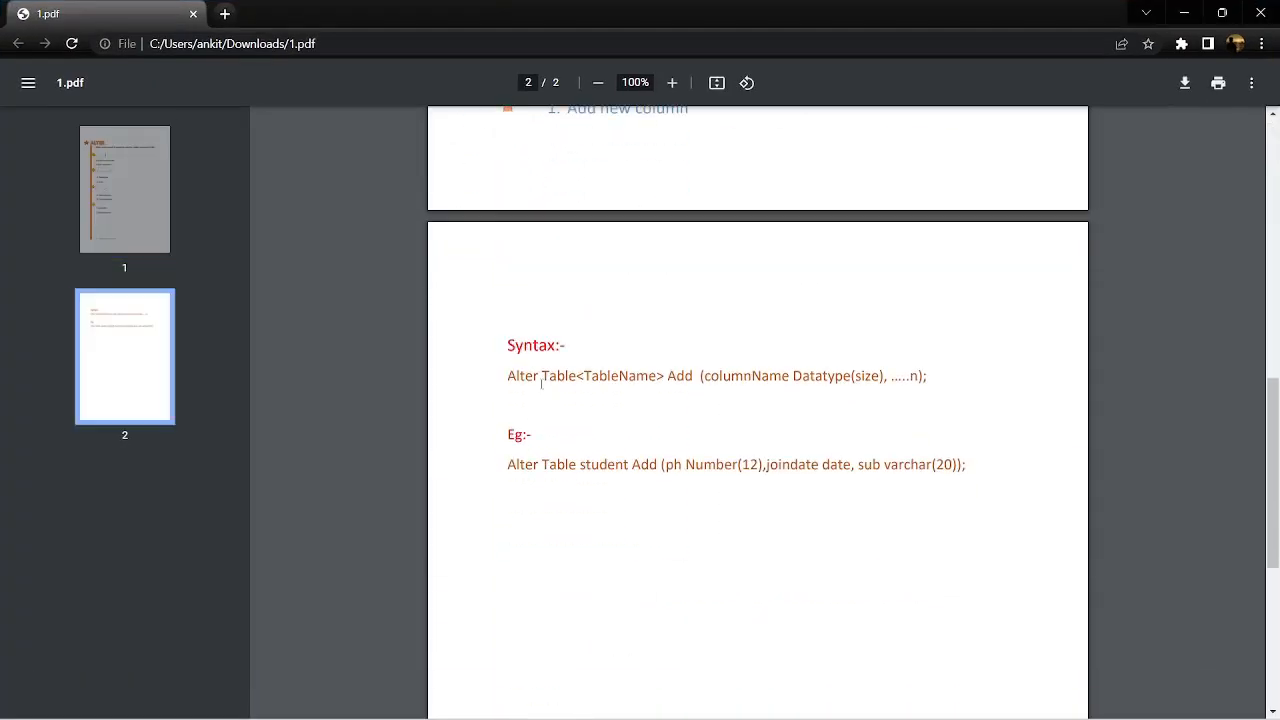
left_click_drag(507, 464, 627, 464)
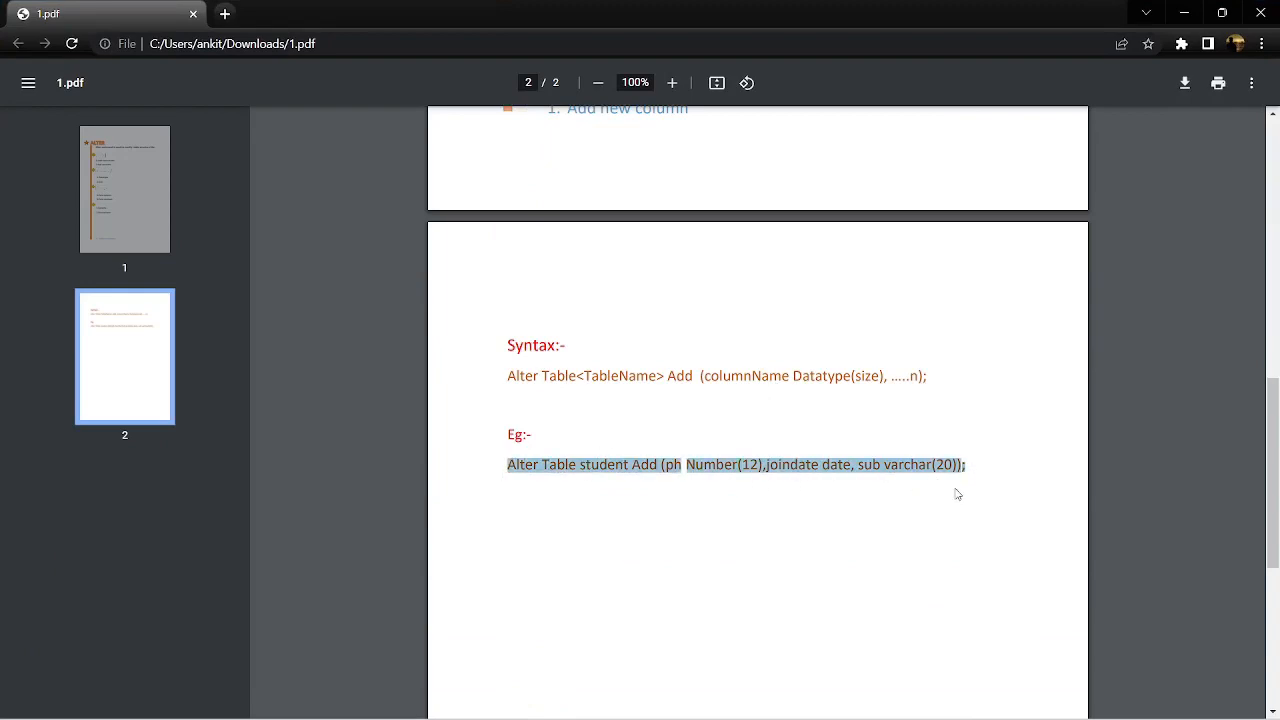
mouse_move(803, 437)
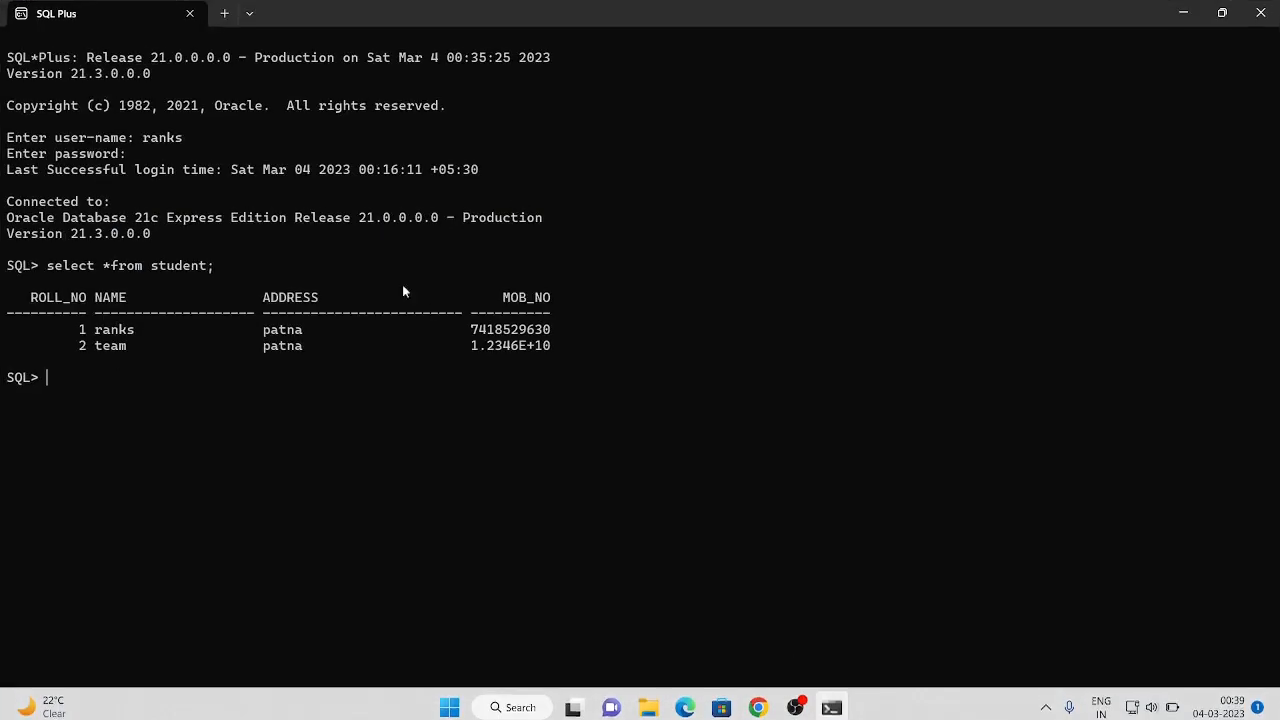
Enter 'Alter Table student Add (ph Number(12), joindate date, sub varchar(20));' at the prompt.
type("Alter Table student Add (ph Number(12),joindate date, sub varchar(20));")
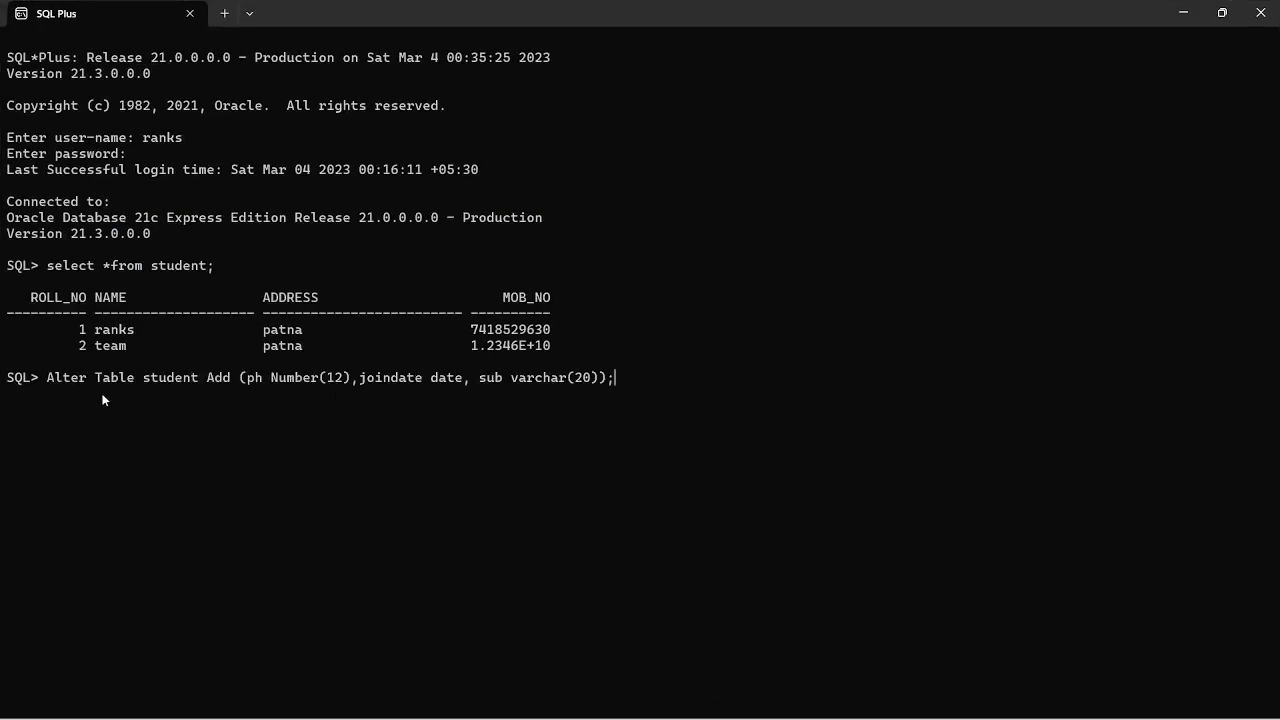
mouse_move(257, 394)
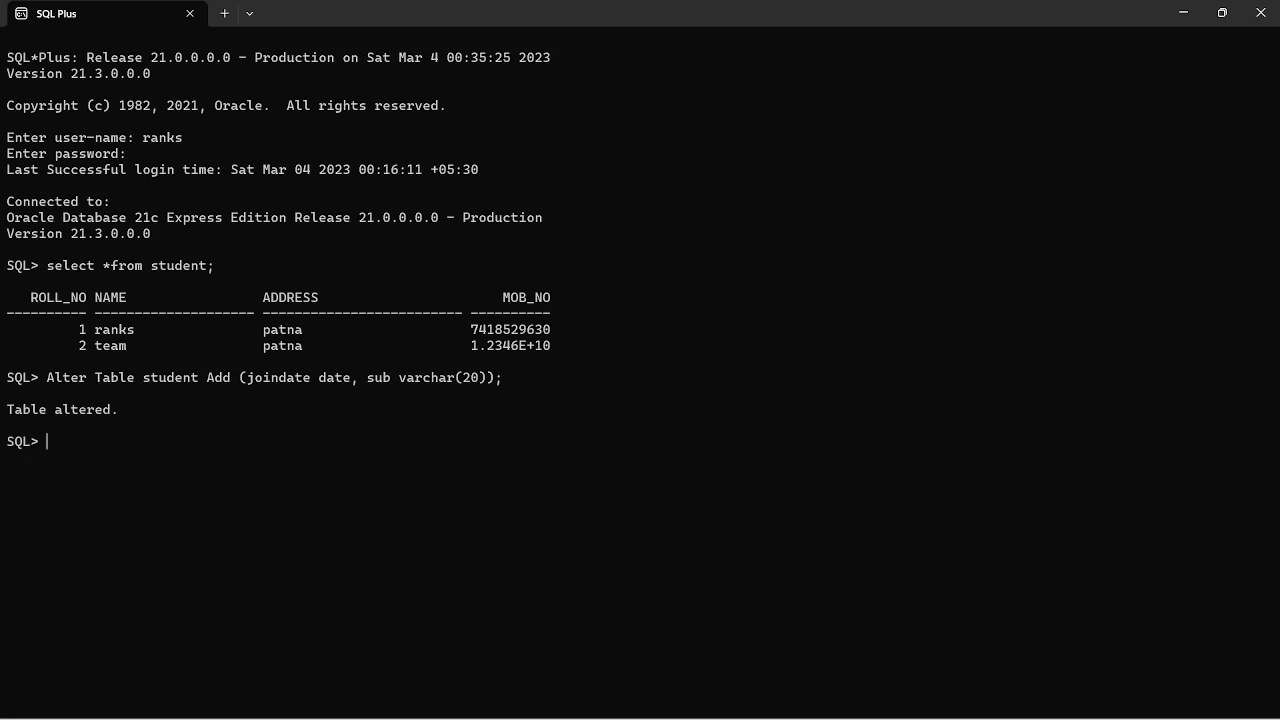
Run 'desc student' to list the table's columns.
type("desc")
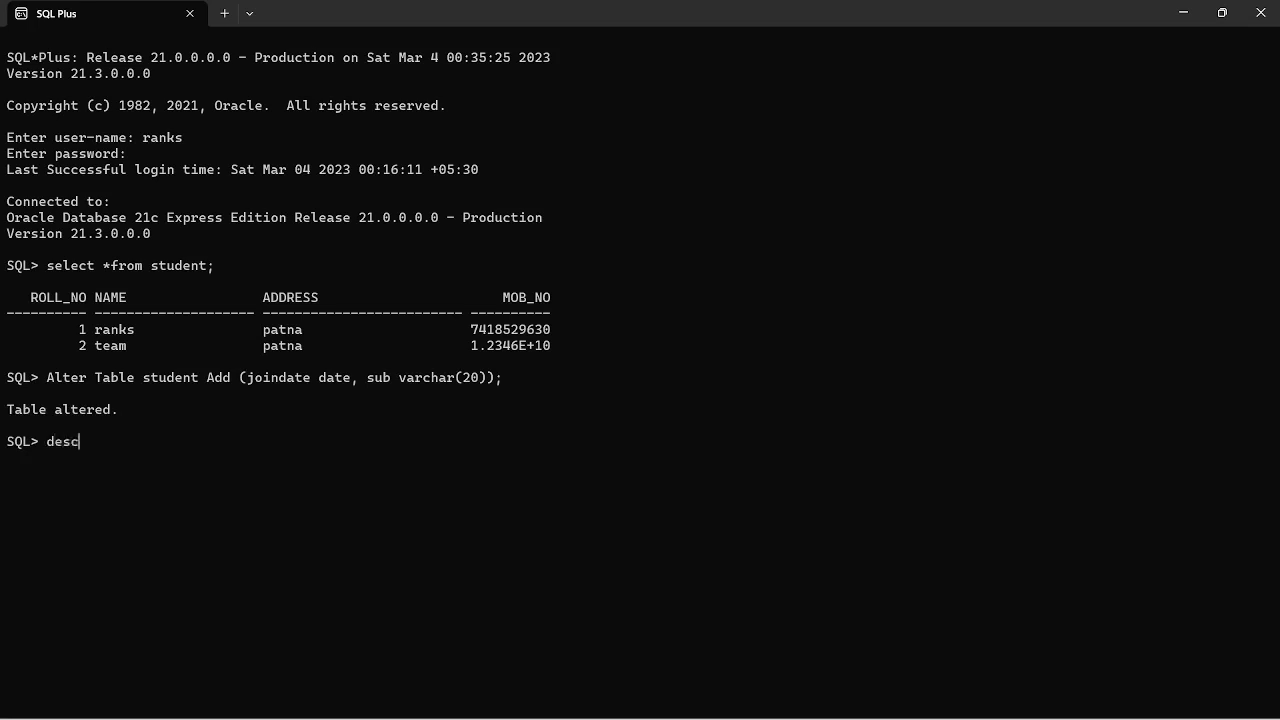
type("studen")
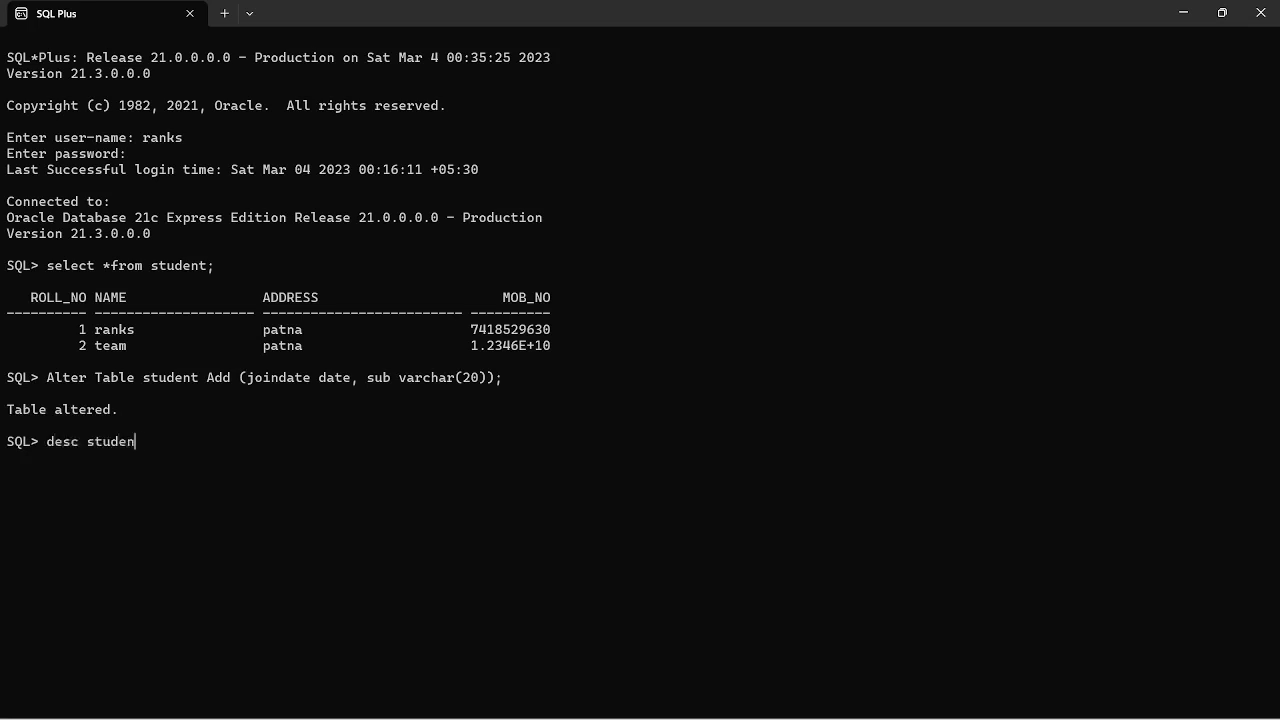
key("Return")
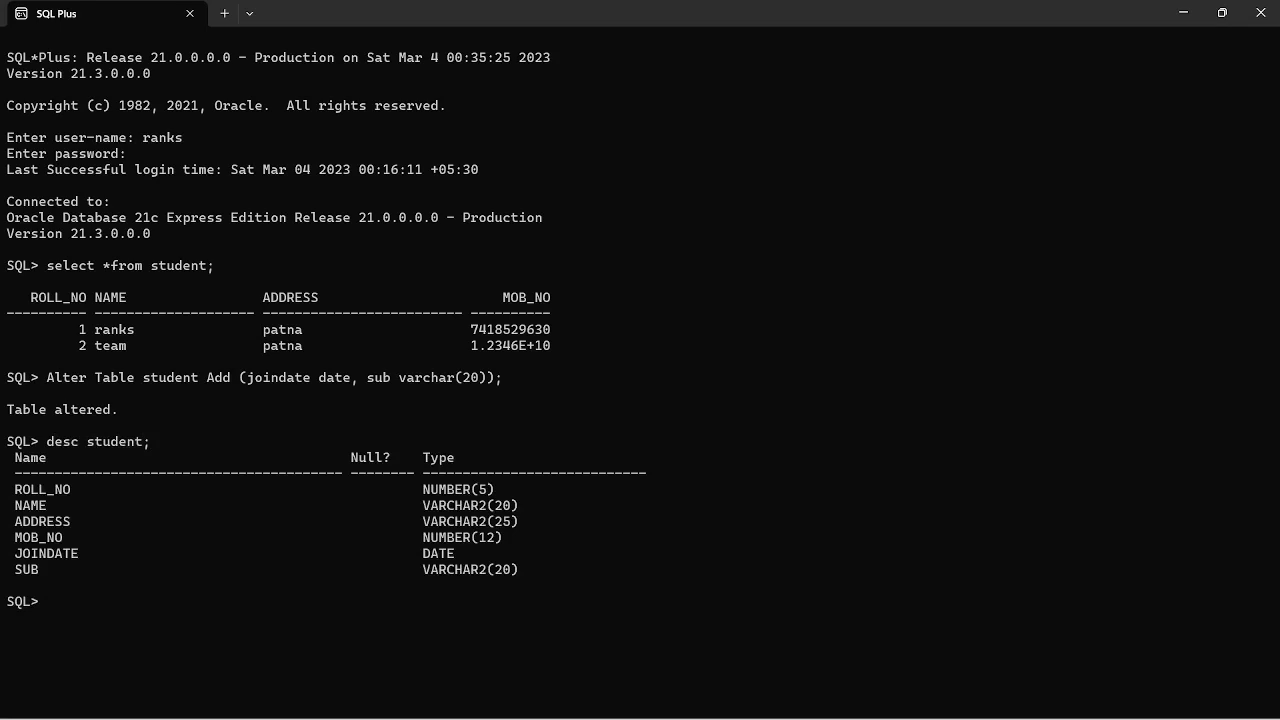
mouse_move(48, 569)
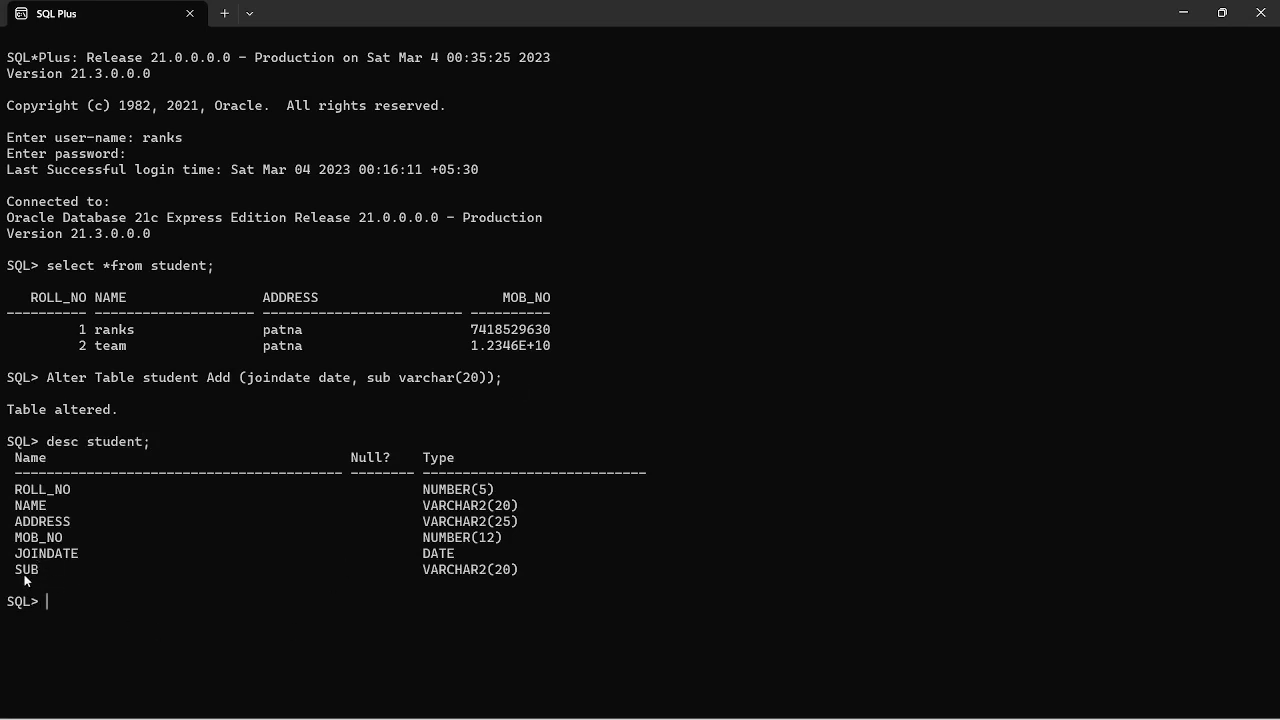
mouse_move(567, 587)
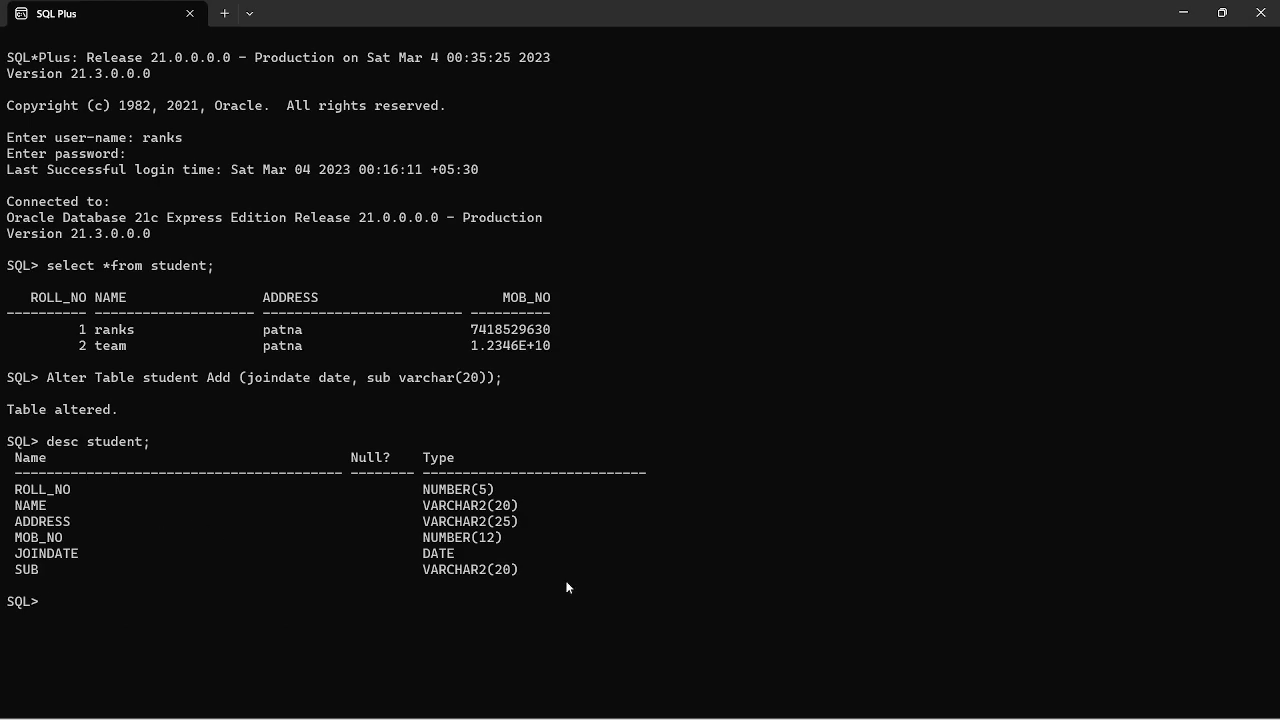